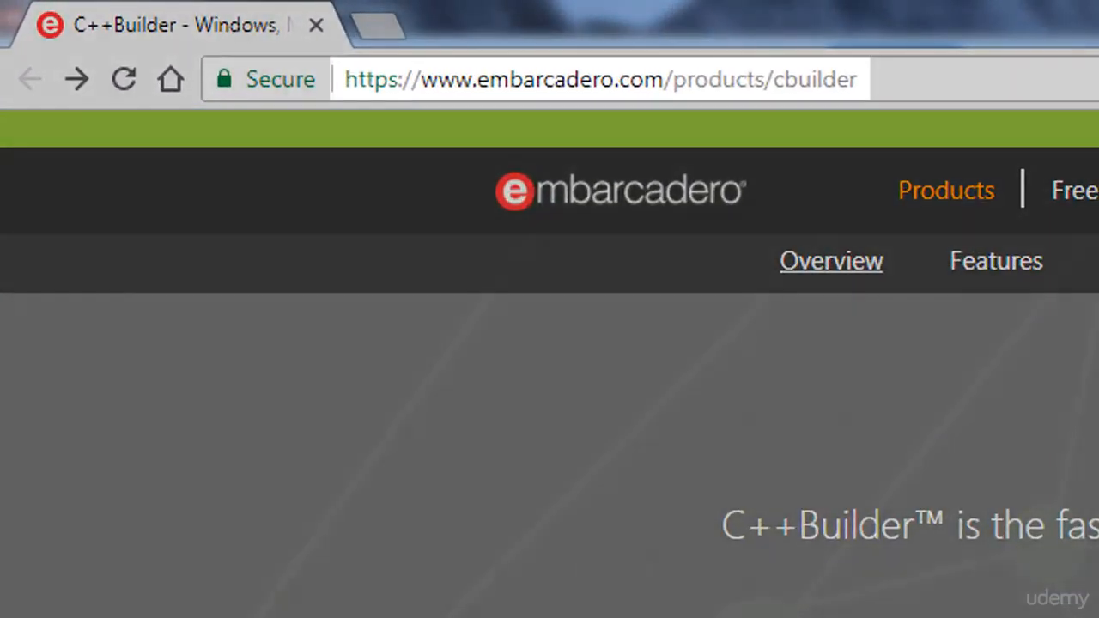
# Step: Switch from the Chrome C++Builder page to the RAD Studio window with blank Form1
pyautogui.click(598, 79)
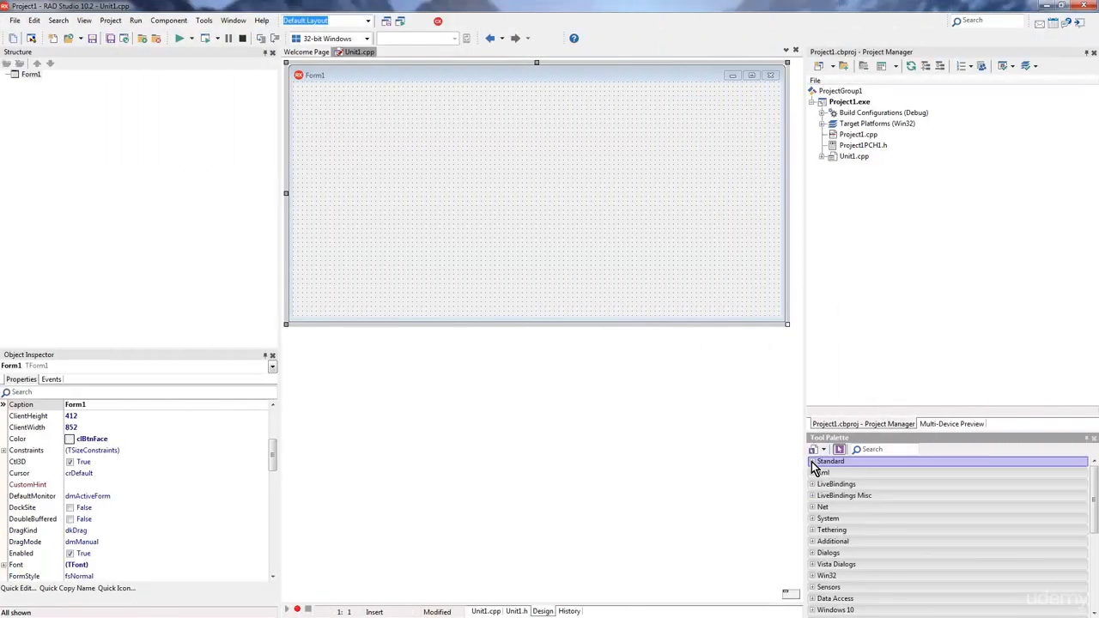
# Step: Expand the Standard palette group and place Button1 beneath the Edit1 box
pyautogui.click(830, 461)
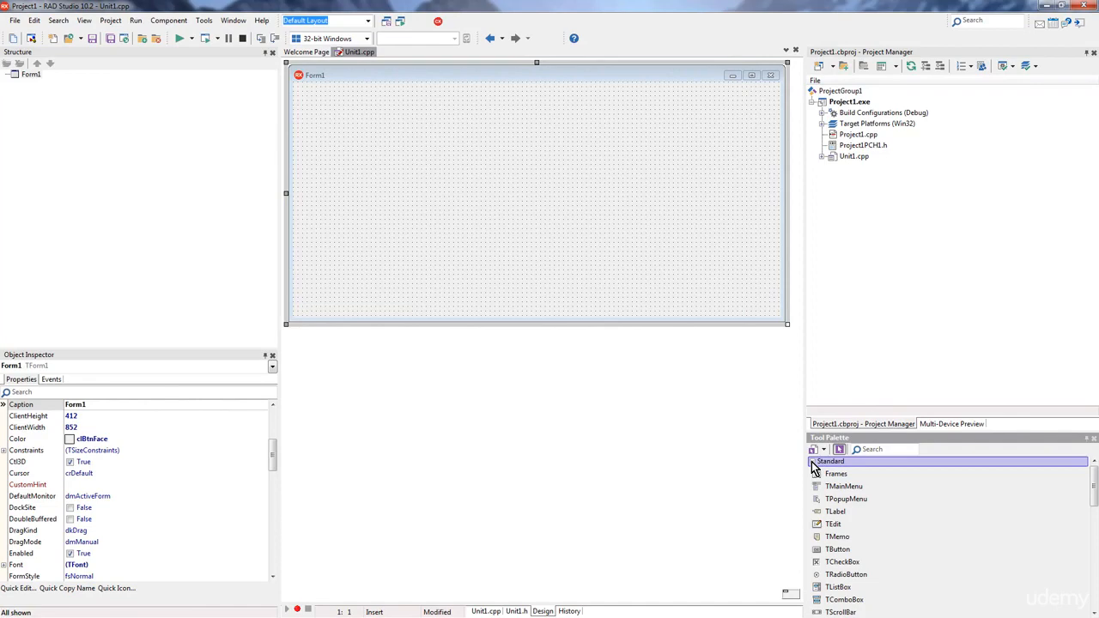
pyautogui.moveTo(846, 499)
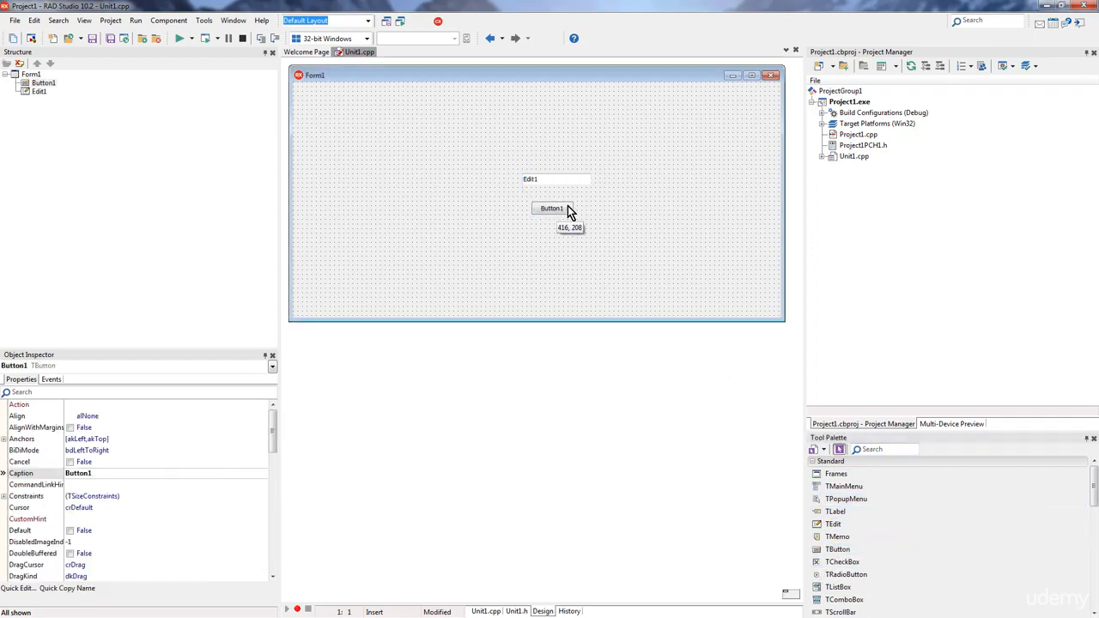
pyautogui.moveTo(552, 208); pyautogui.dragTo(543, 196)
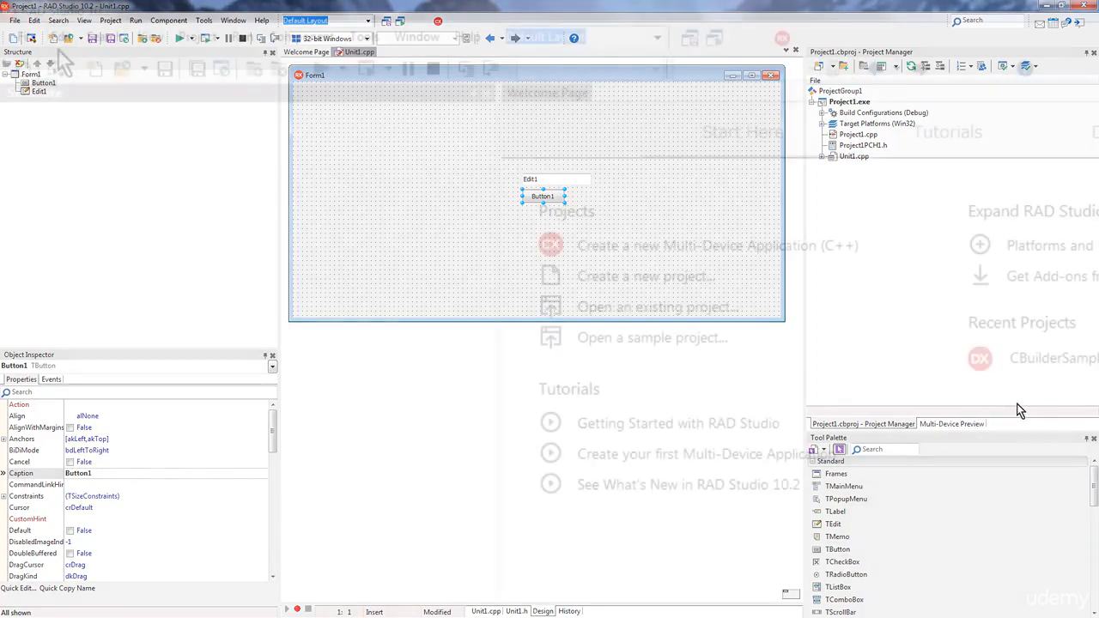
# Step: Choose File > New > Other to open the New Items gallery
pyautogui.click(14, 20)
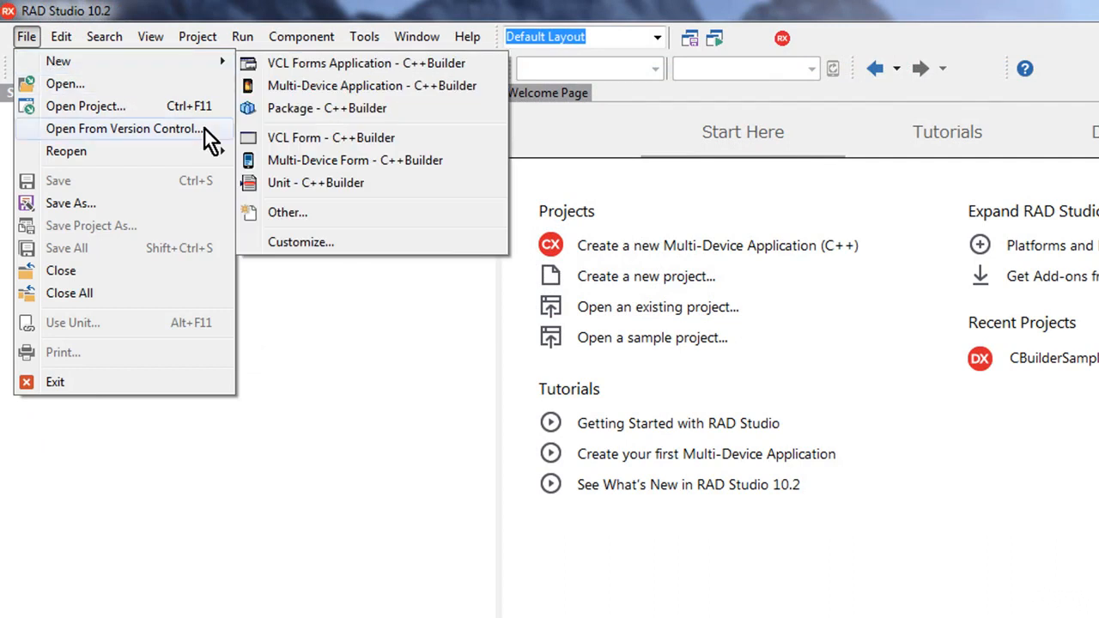
pyautogui.moveTo(438, 141)
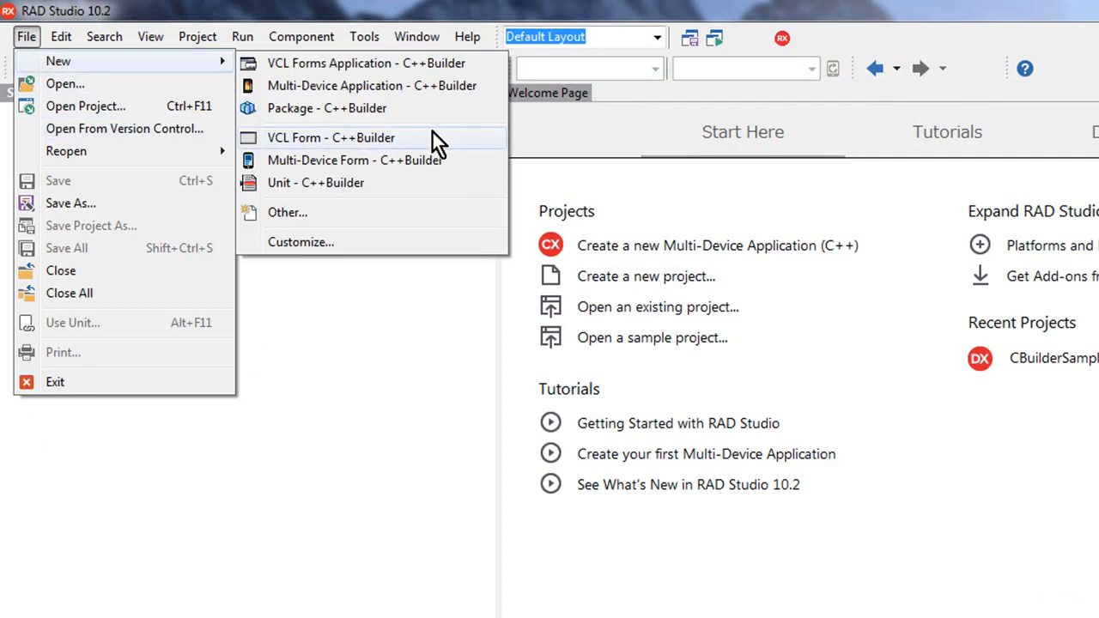
pyautogui.moveTo(371, 241)
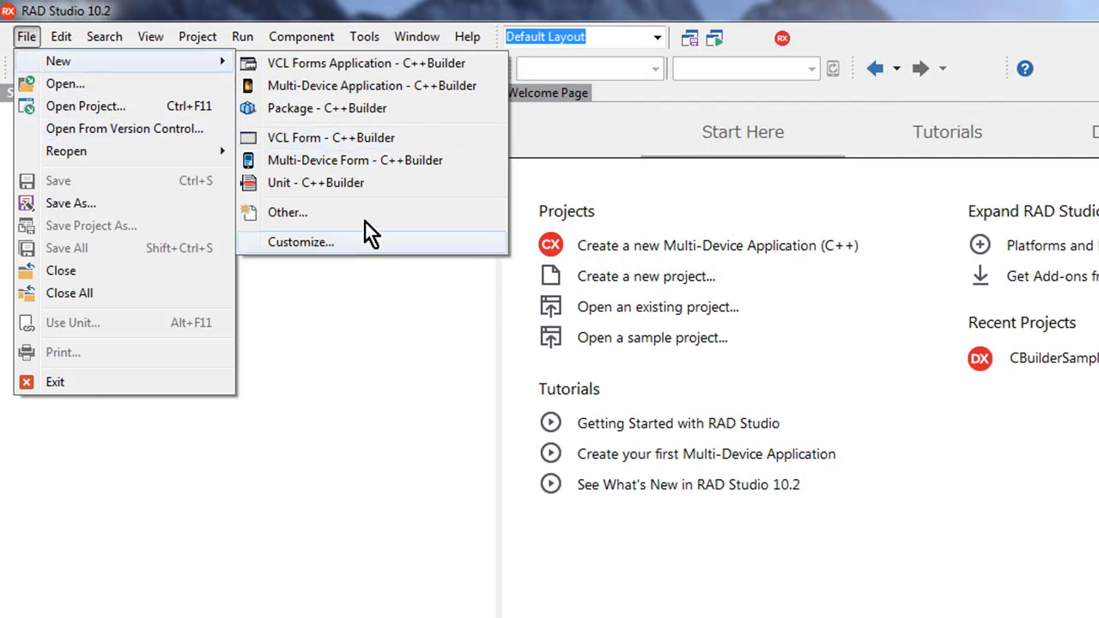
pyautogui.click(287, 212)
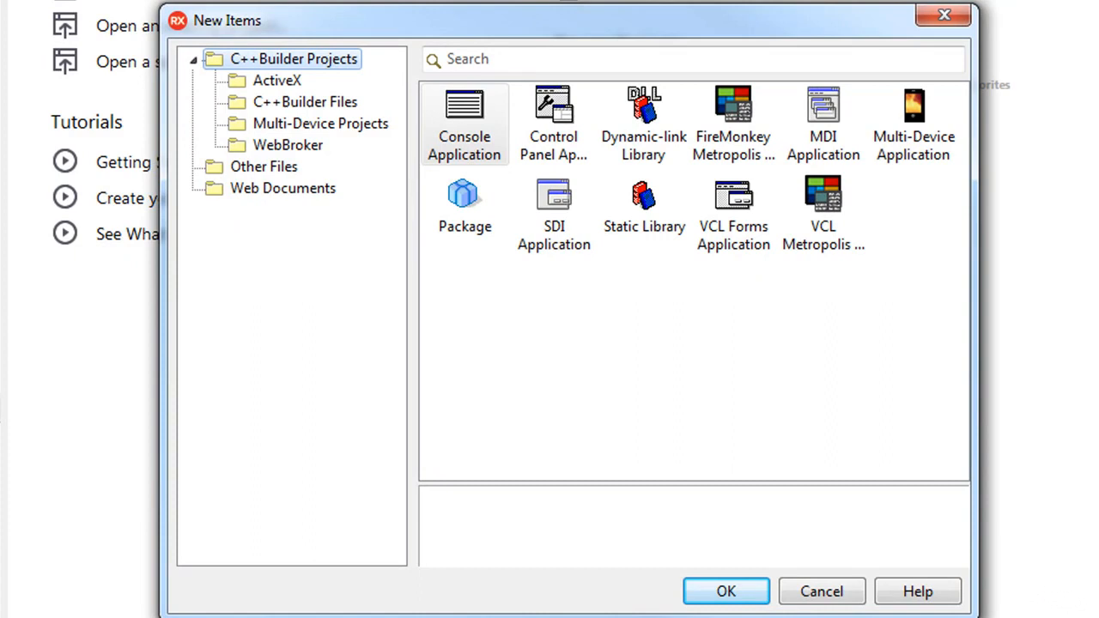
pyautogui.moveTo(357, 202)
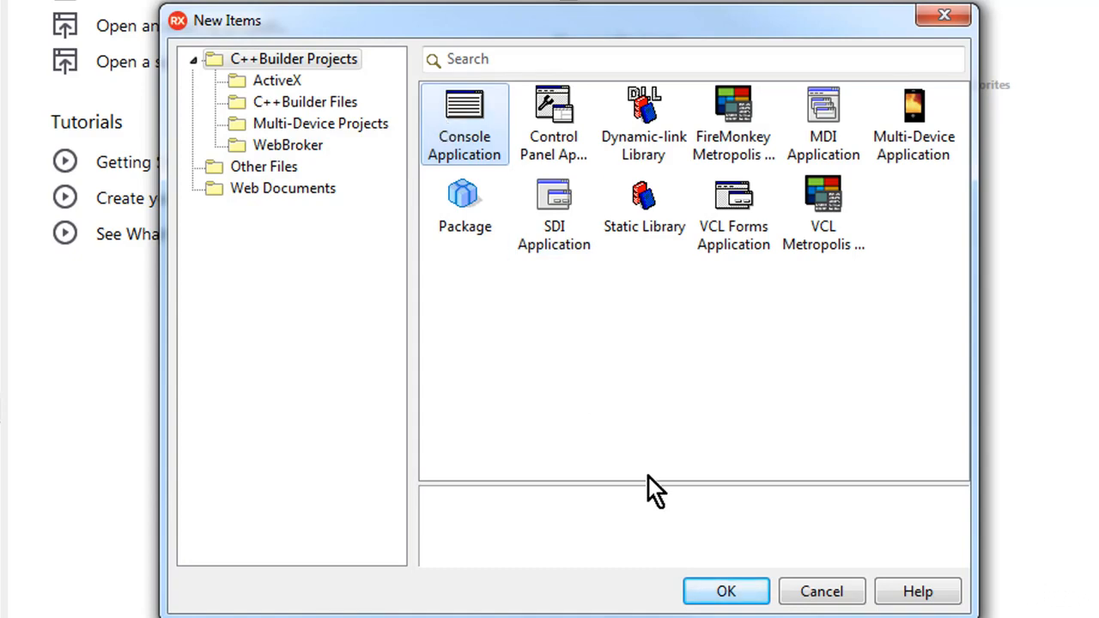
# Step: Select Console Application under C++Builder Projects and confirm with OK
pyautogui.click(725, 591)
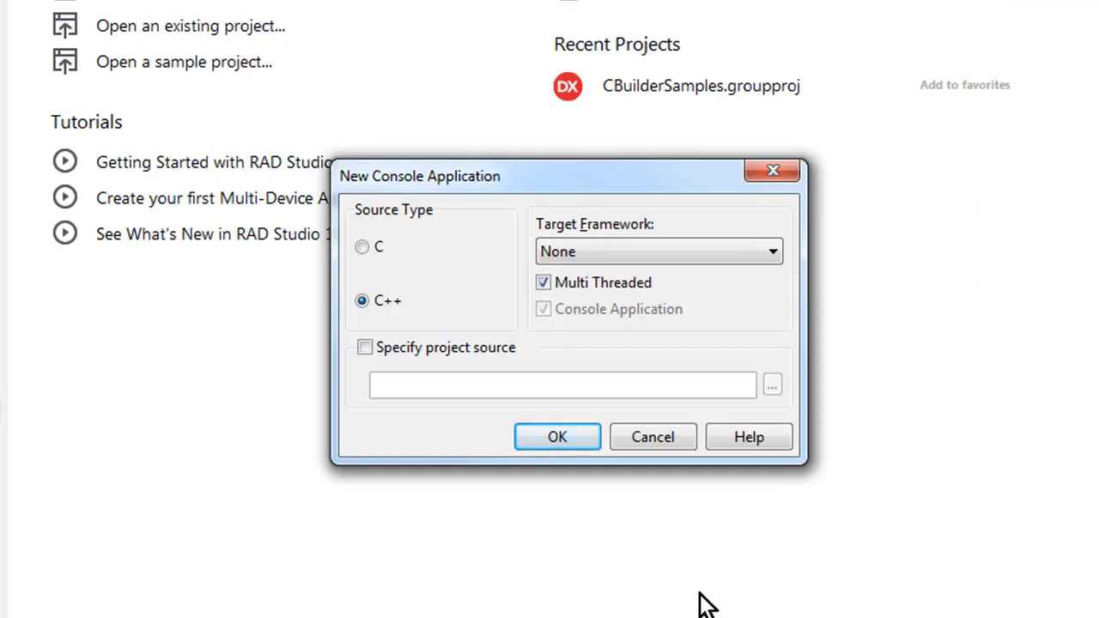
pyautogui.moveTo(391, 138)
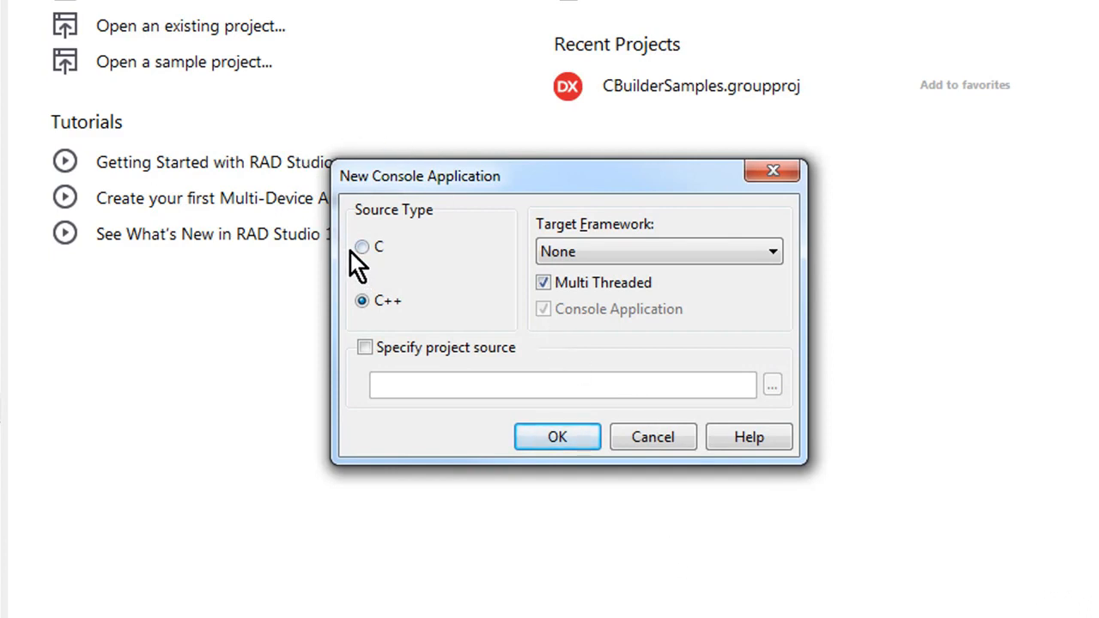
# Step: Set the console application's source type to C and create the project
pyautogui.click(362, 247)
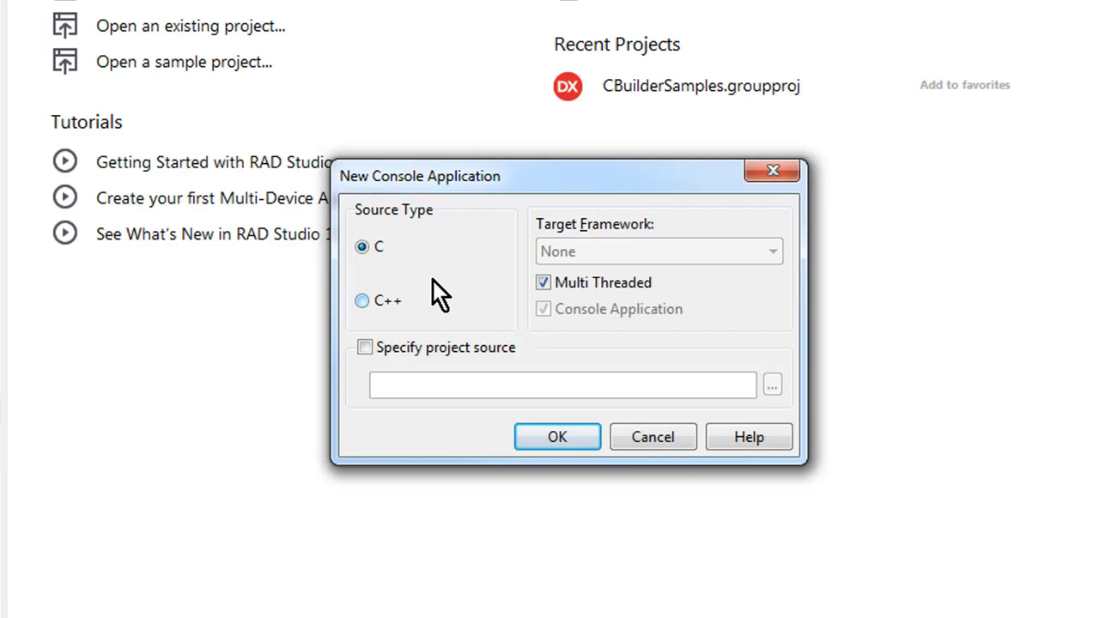
pyautogui.moveTo(557, 437)
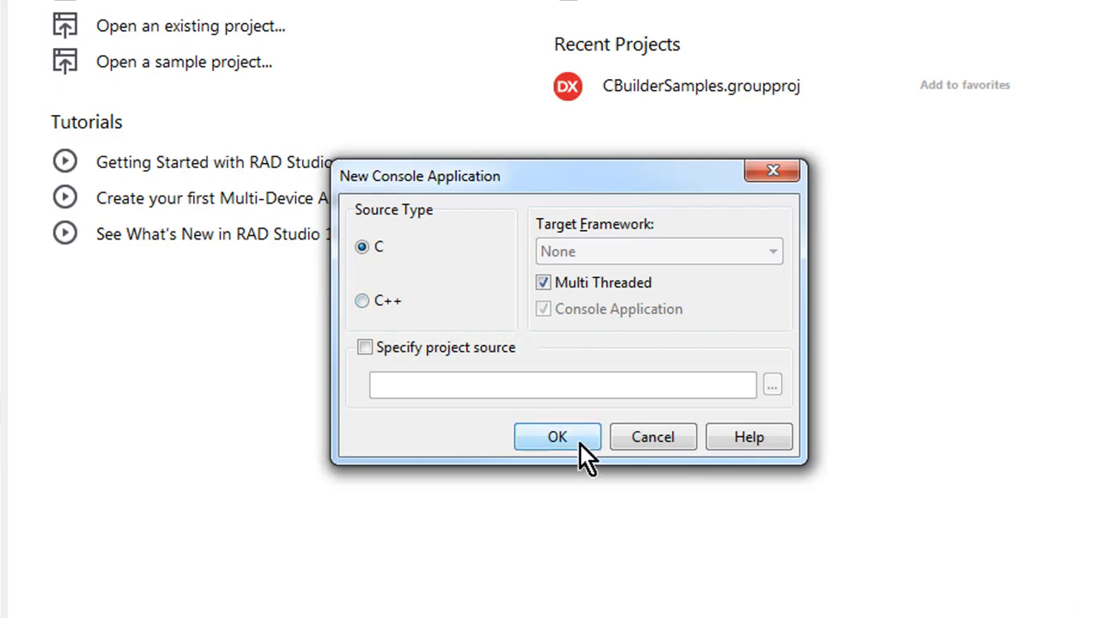
pyautogui.click(558, 436)
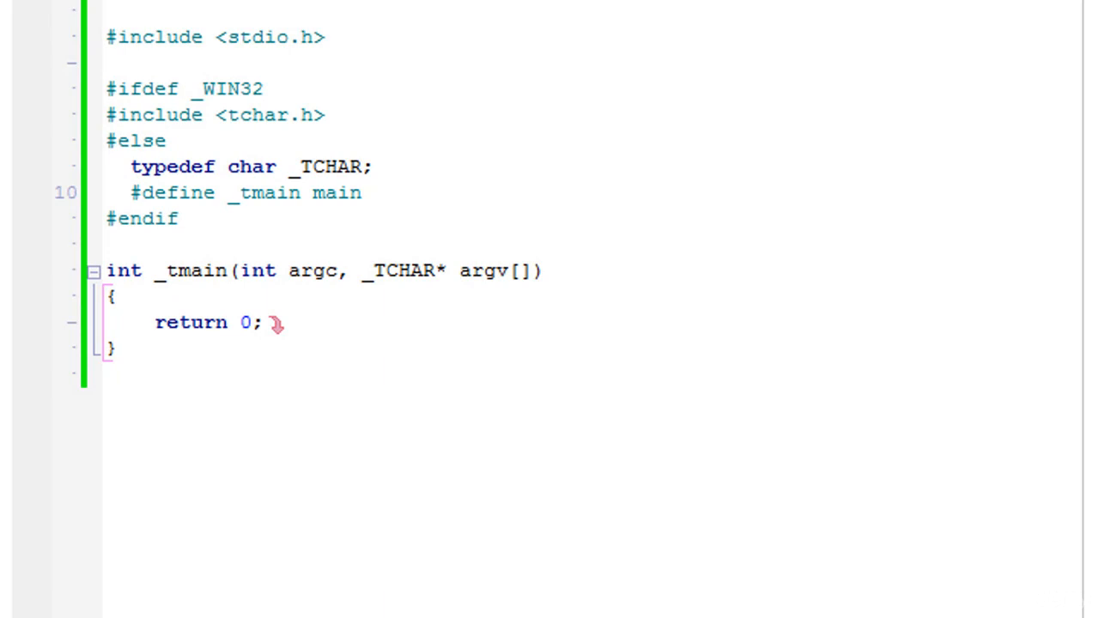
pyautogui.moveTo(591, 357)
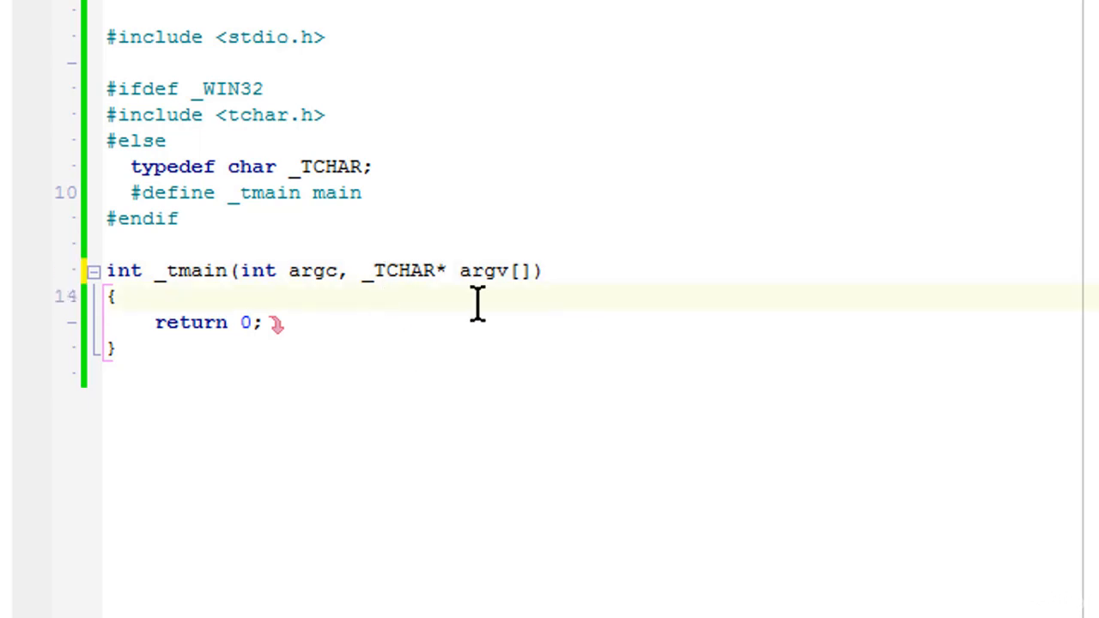
# Step: Type printf("Hello world"); on a new line above return 0 in File1.c
pyautogui.press('Enter')
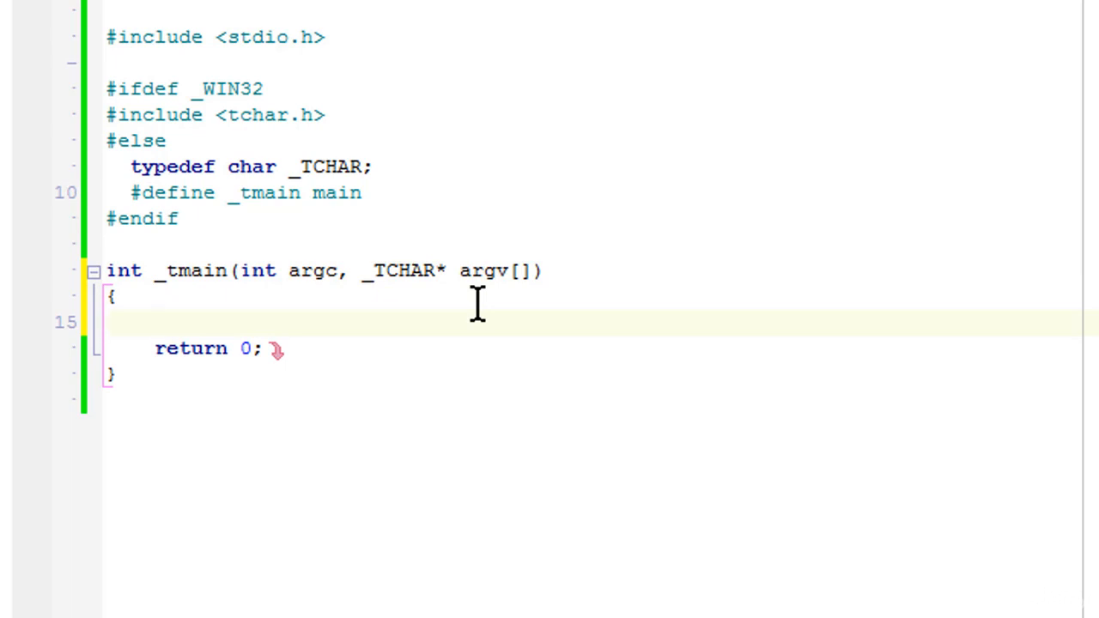
pyautogui.write('printf')
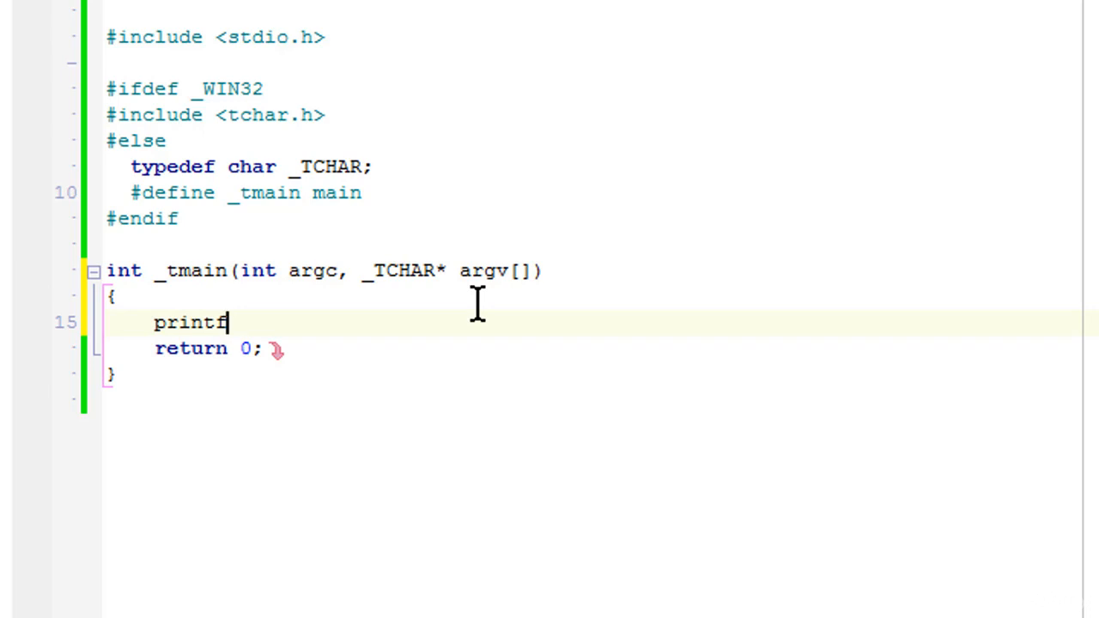
pyautogui.write('("')
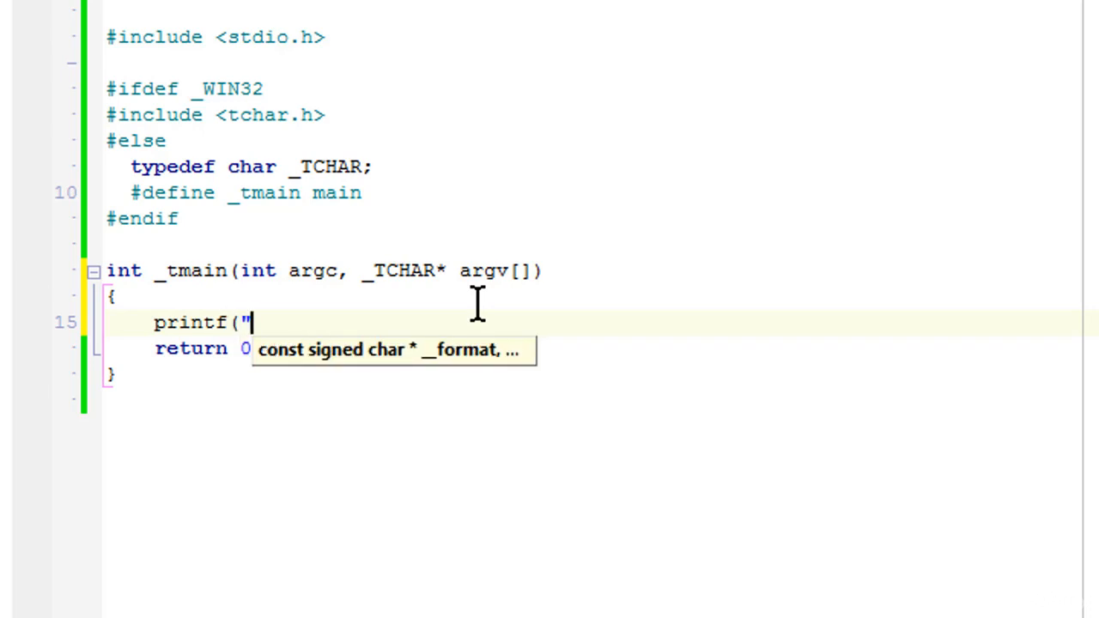
pyautogui.write('Hello wo')
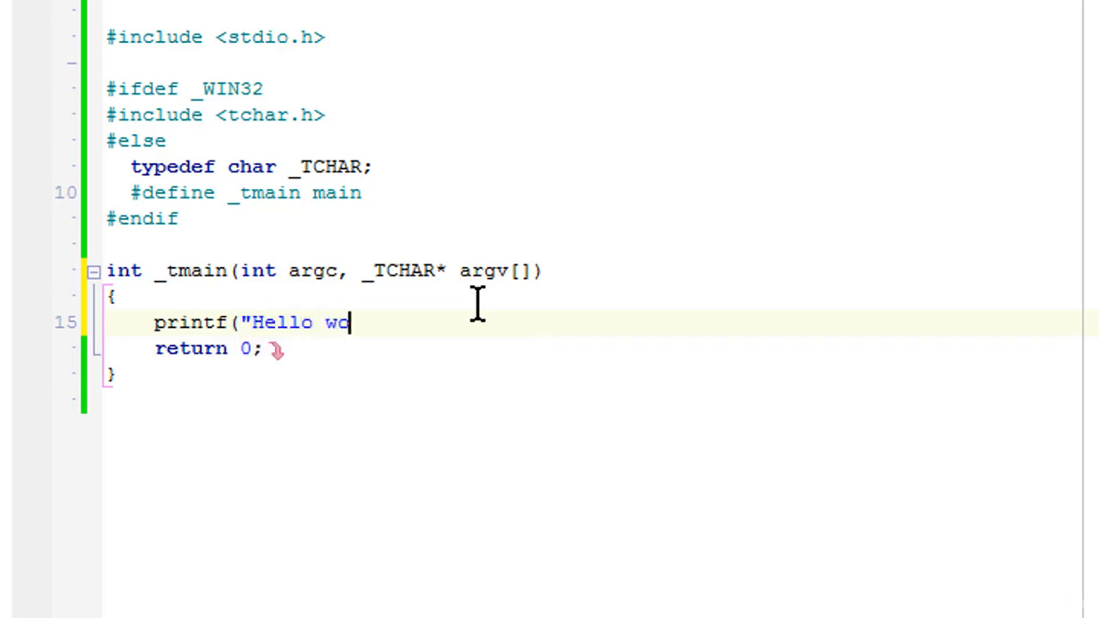
pyautogui.write('rld")')
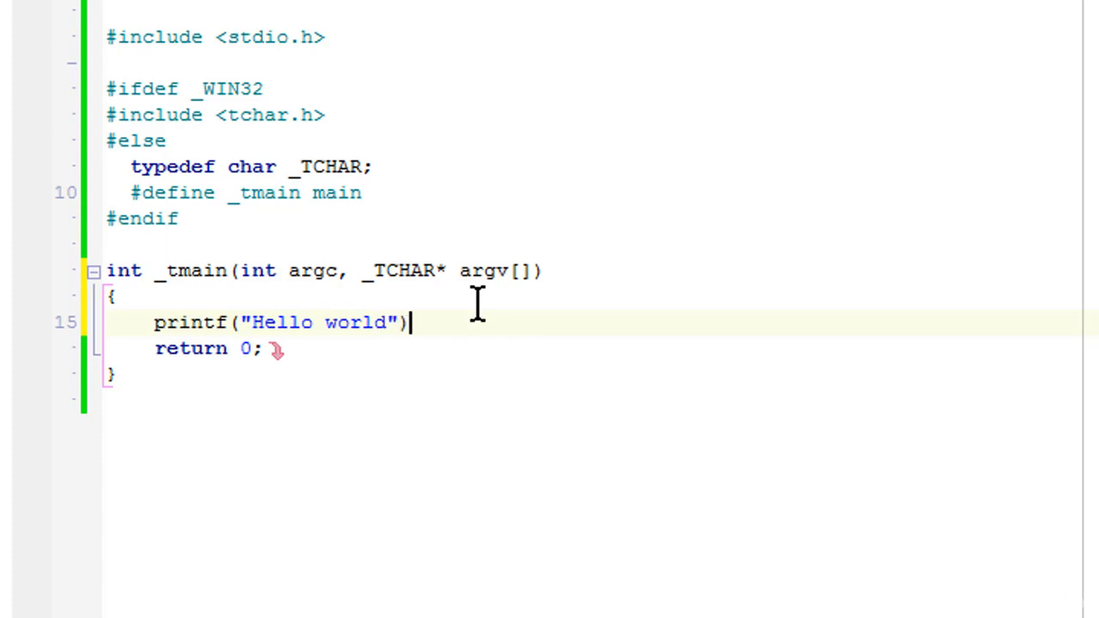
pyautogui.write(';')
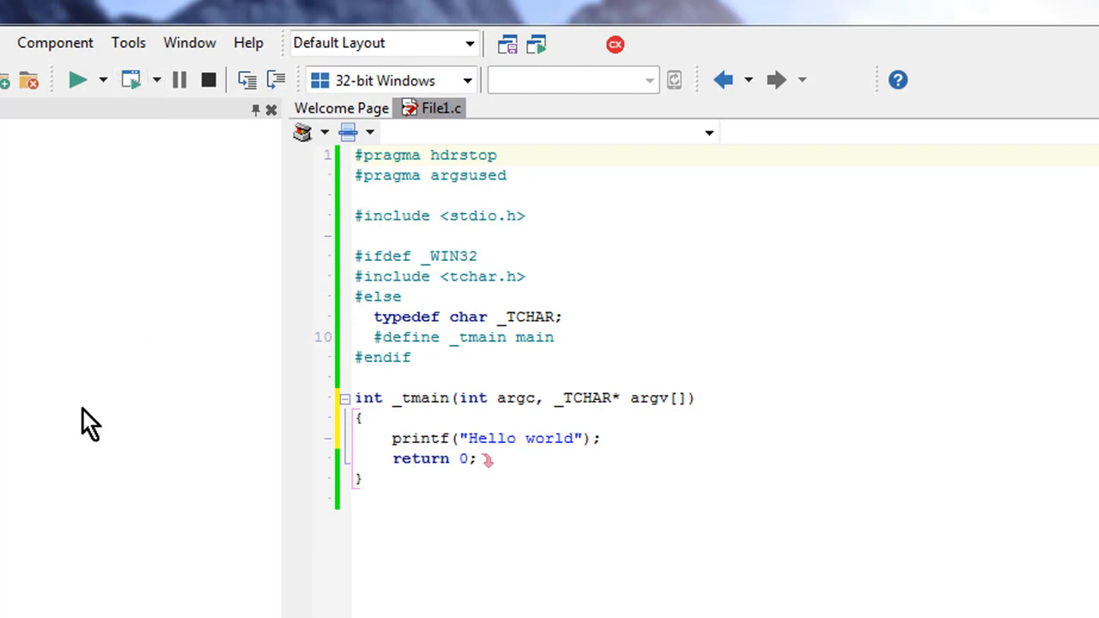
pyautogui.moveTo(320, 481)
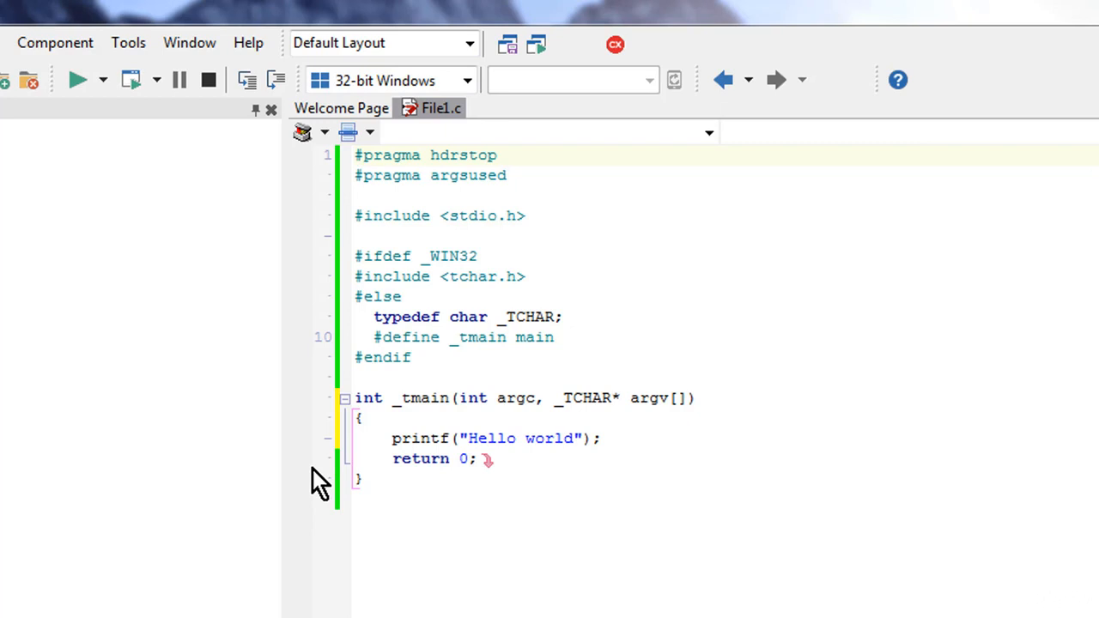
# Step: Toggle a breakpoint in the gutter beside return 0 on line 16
pyautogui.click(297, 458)
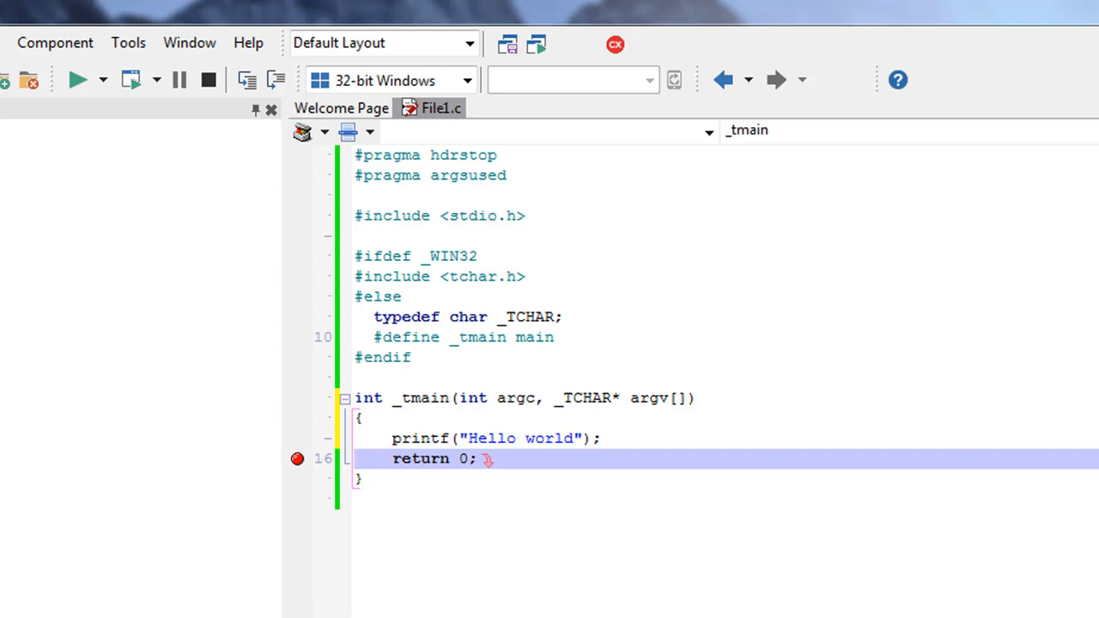
pyautogui.click(355, 458)
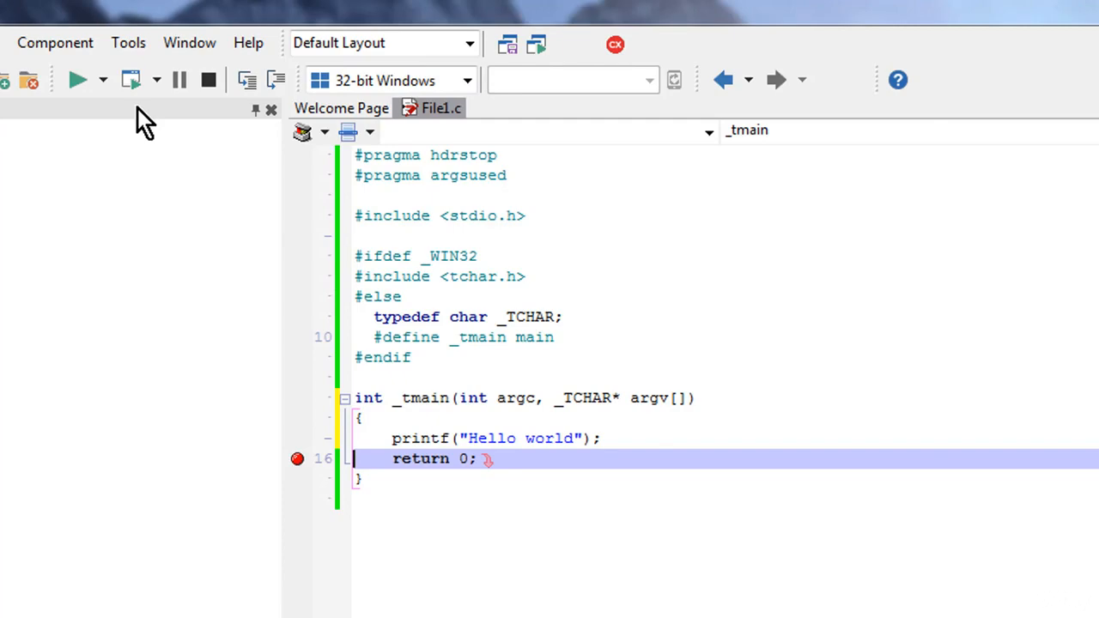
# Step: Run the program in the debugger and view the Hello world console output
pyautogui.click(77, 80)
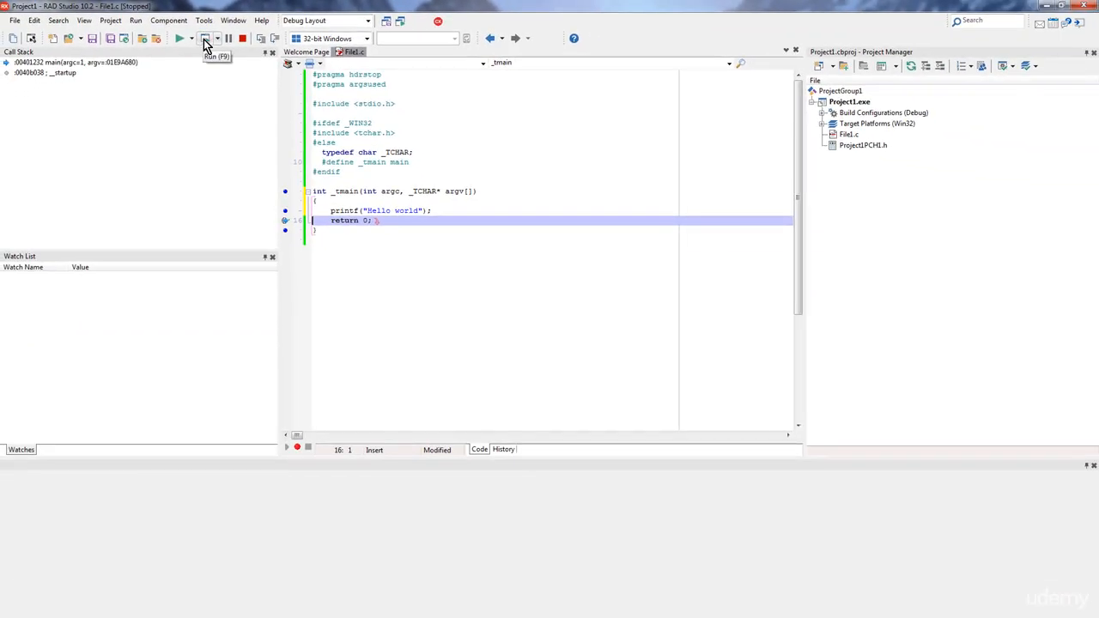
pyautogui.click(180, 38)
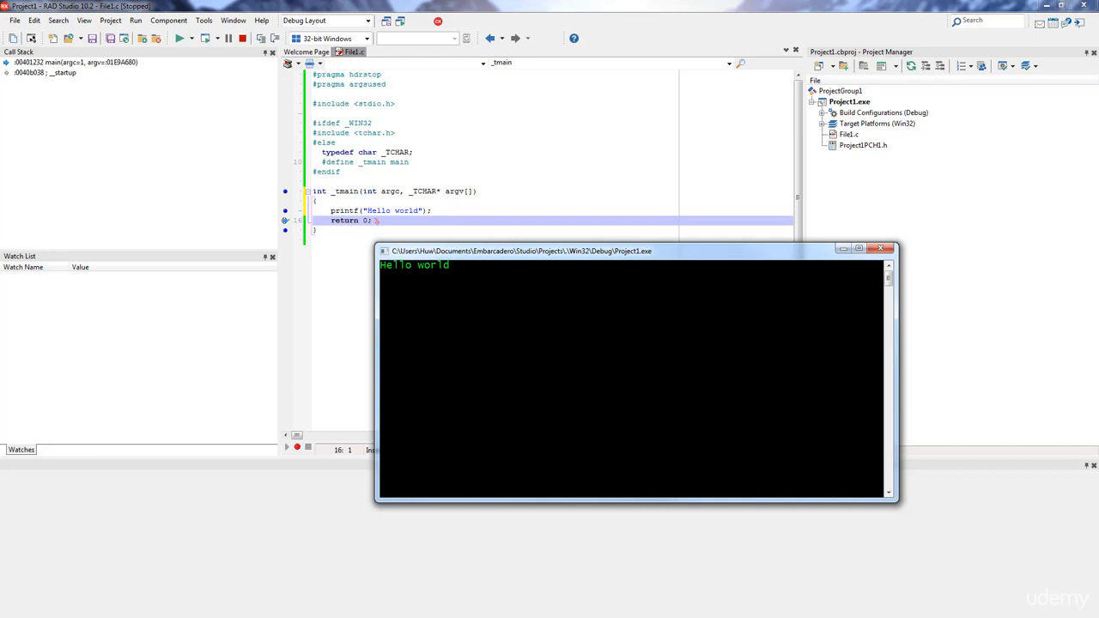
pyautogui.moveTo(206, 38)
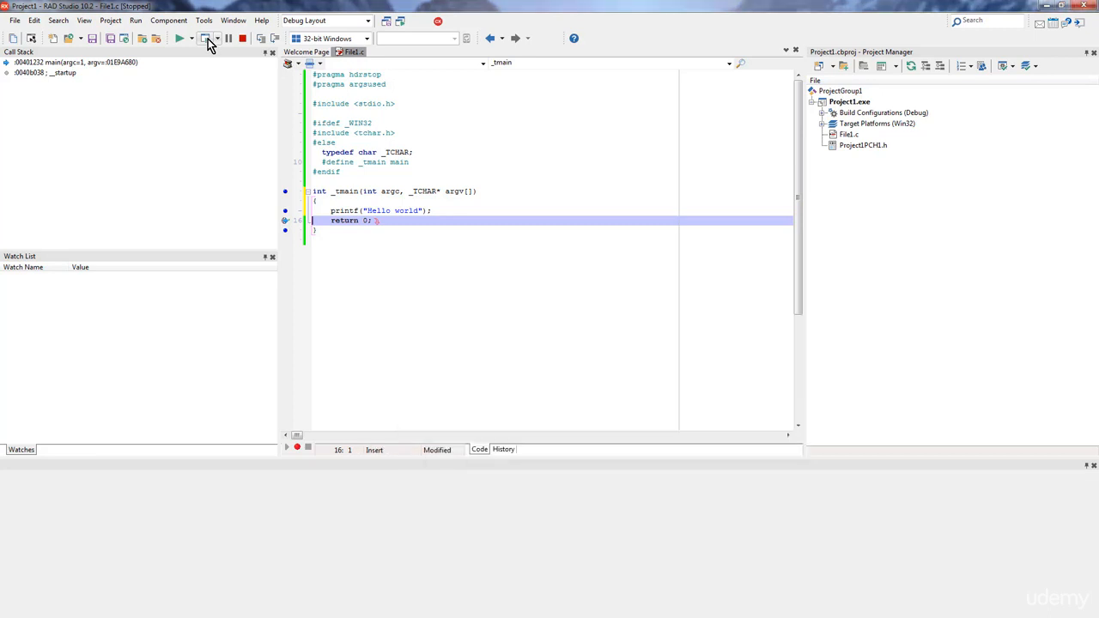
pyautogui.moveTo(237, 57)
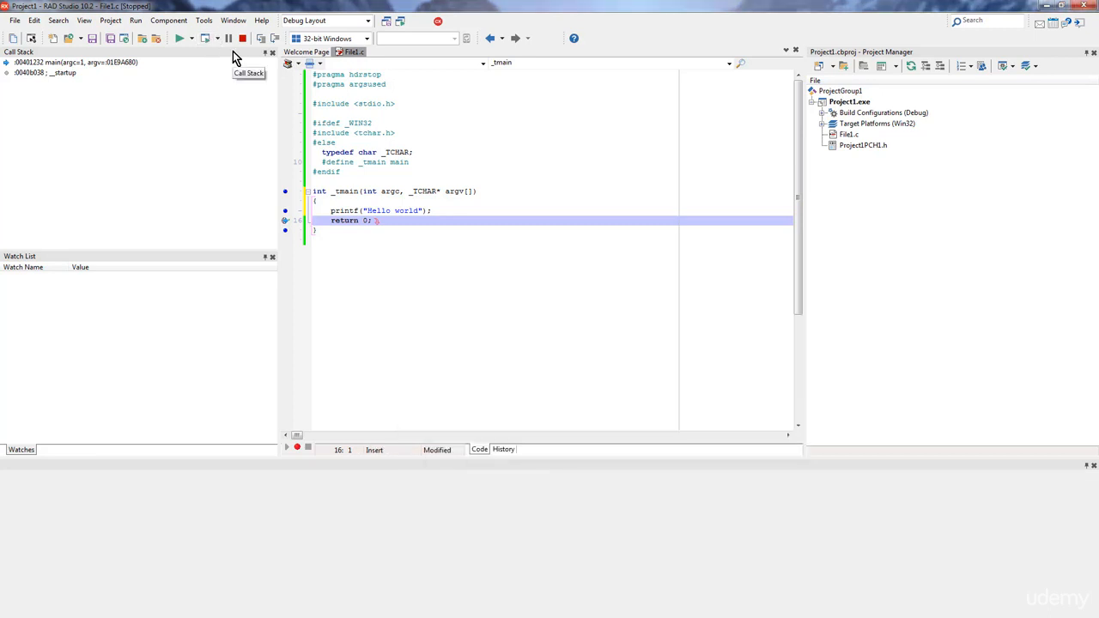